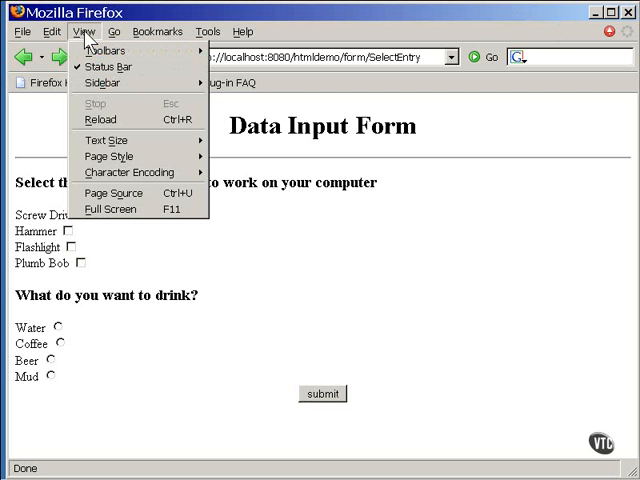
Show the HTML source of the Data Input Form via View > Page Source.
left_click(113, 193)
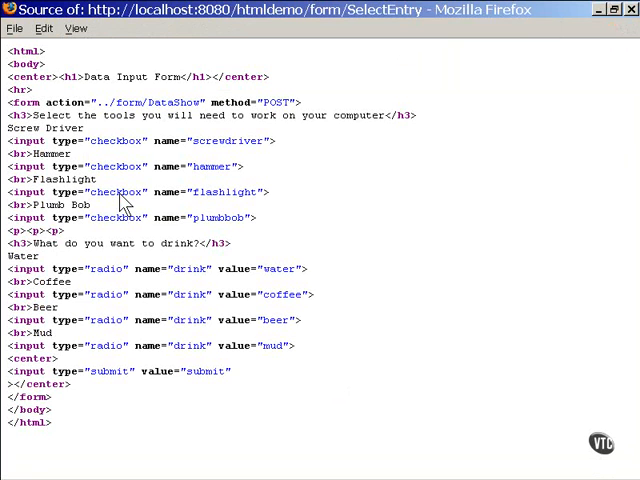
mouse_move(310, 224)
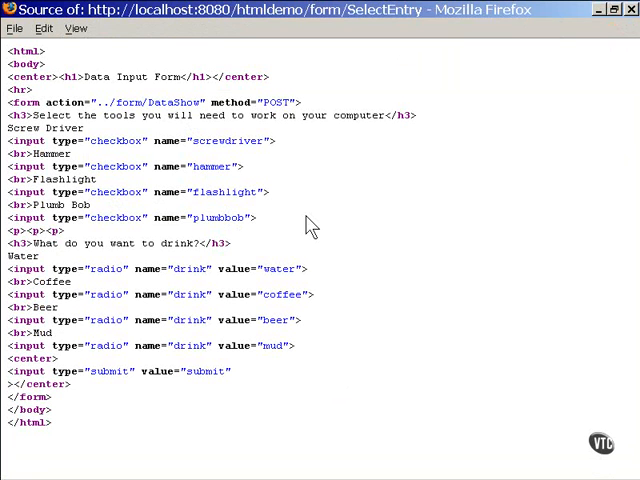
mouse_move(240, 151)
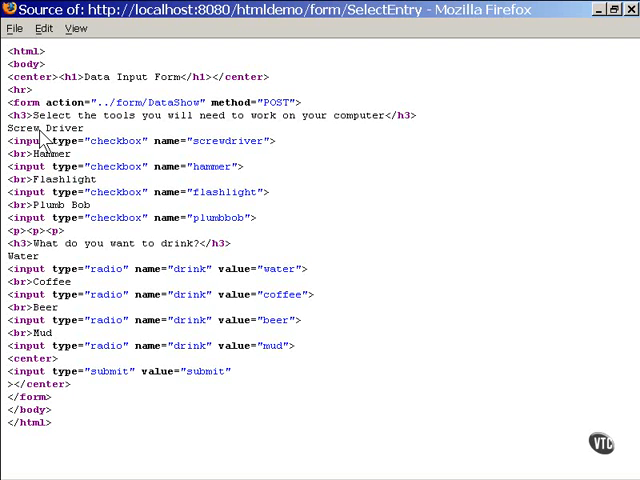
mouse_move(237, 352)
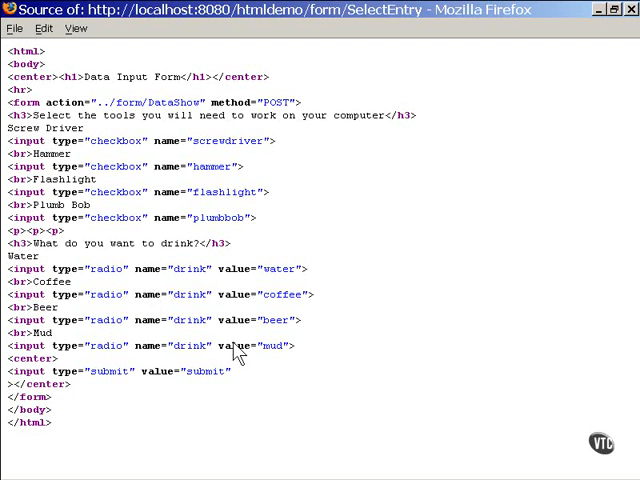
mouse_move(258, 365)
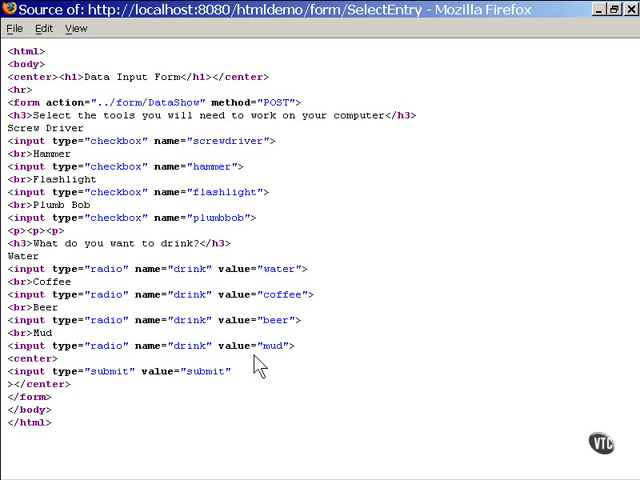
mouse_move(215, 320)
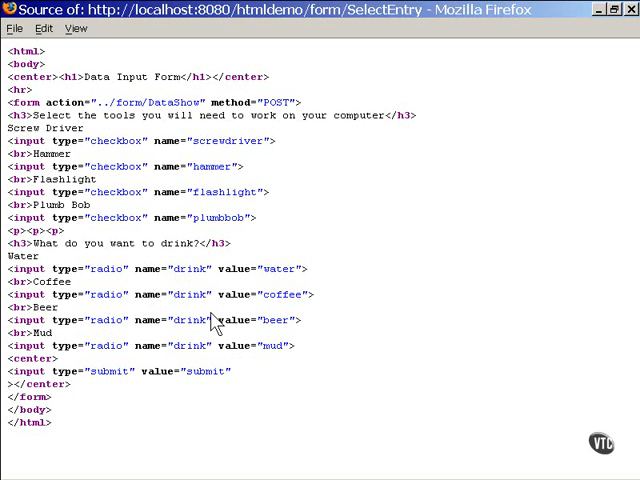
mouse_move(282, 368)
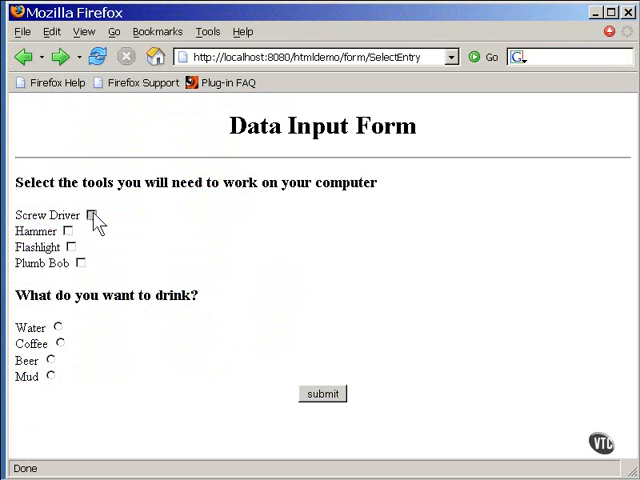
Tick the Screw Driver and Plumb Bob checkboxes on the form.
left_click(70, 247)
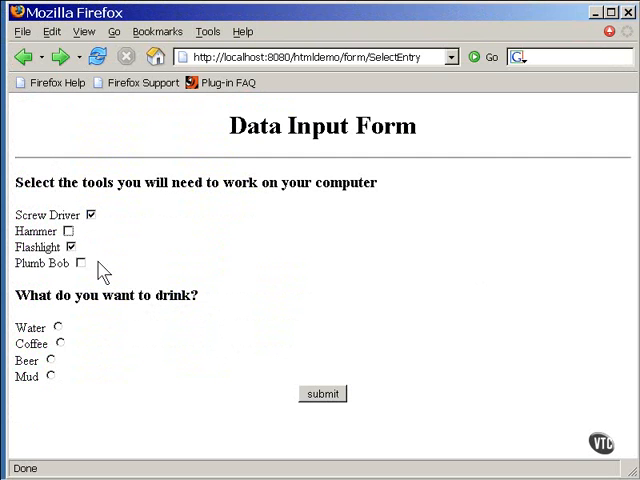
left_click(81, 262)
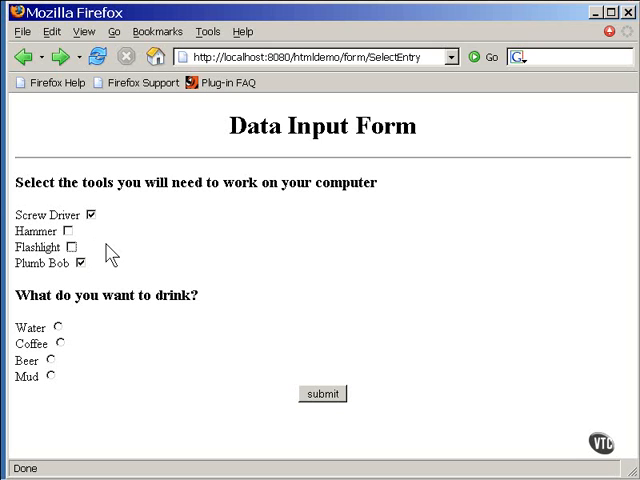
mouse_move(120, 262)
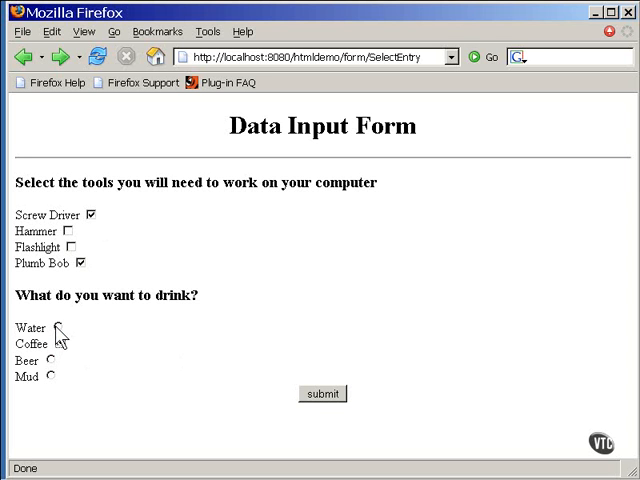
Select the Mud radio button for the drink, after briefly choosing Beer.
left_click(58, 360)
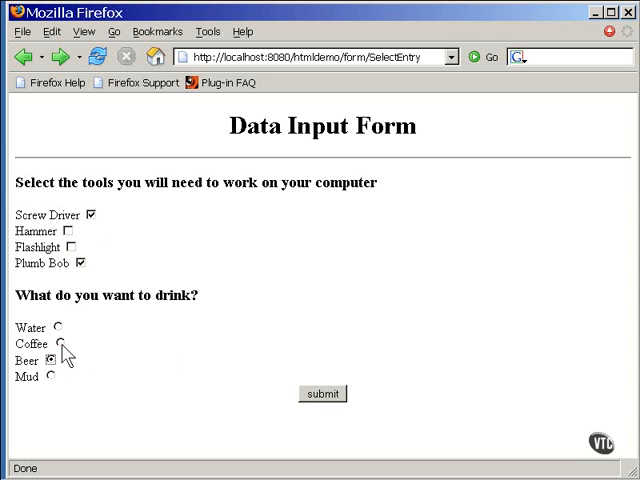
left_click(51, 376)
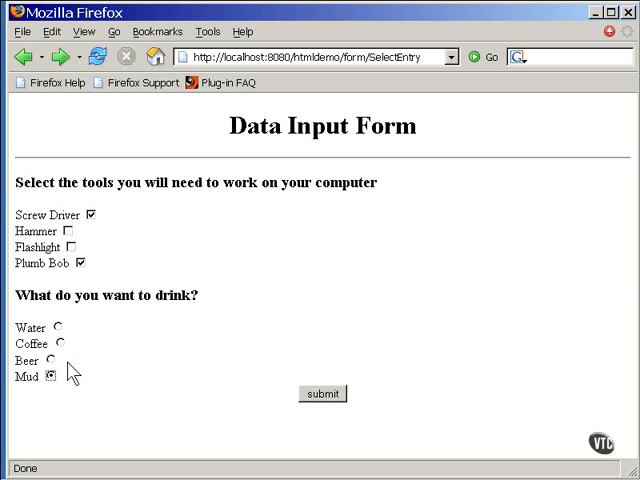
mouse_move(108, 362)
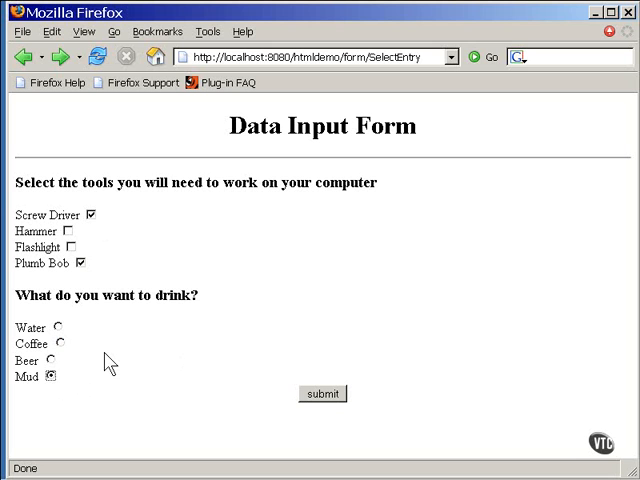
mouse_move(95, 342)
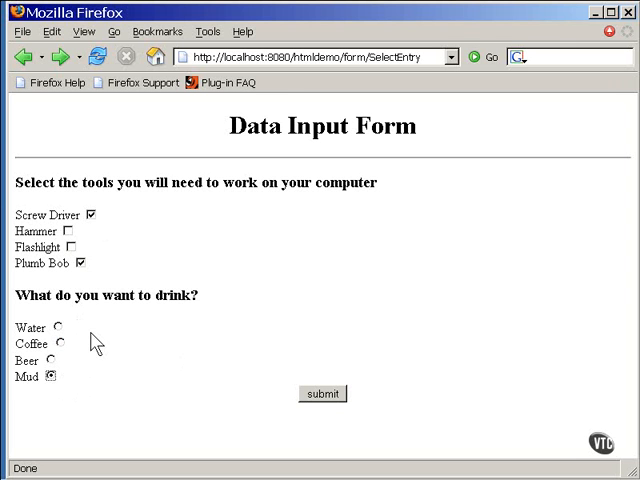
mouse_move(363, 475)
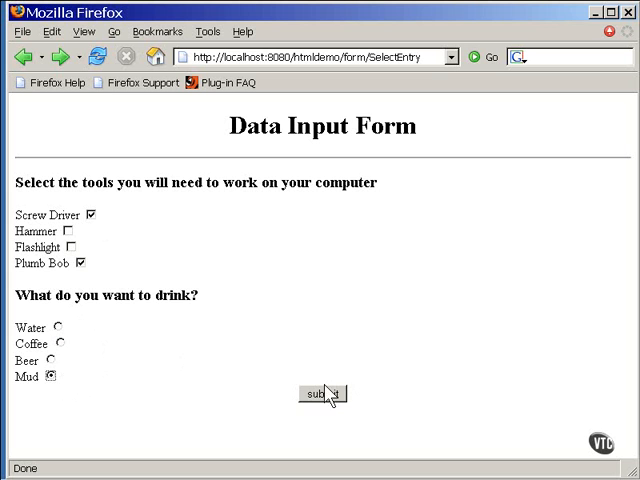
Submit the form to the DataShow servlet to see the Data Display Form.
left_click(321, 393)
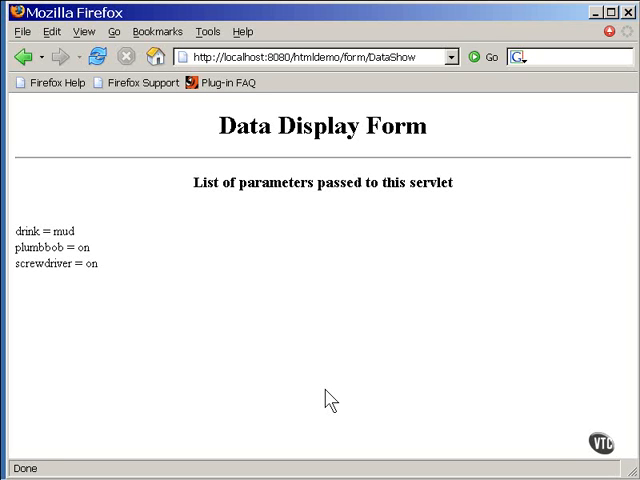
mouse_move(287, 172)
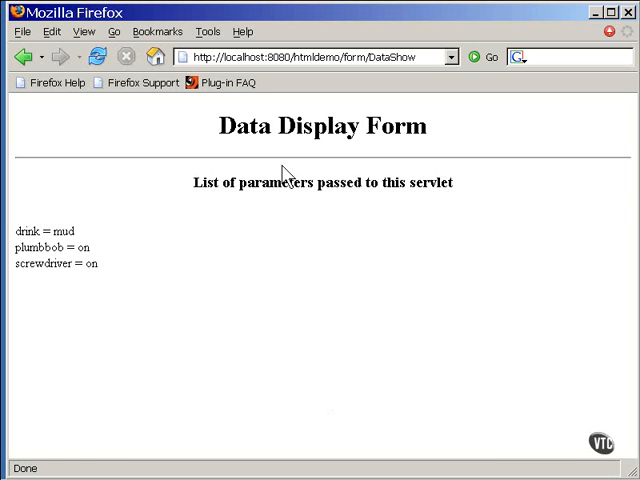
Return to the Data Input Form with the Back button.
left_click(22, 57)
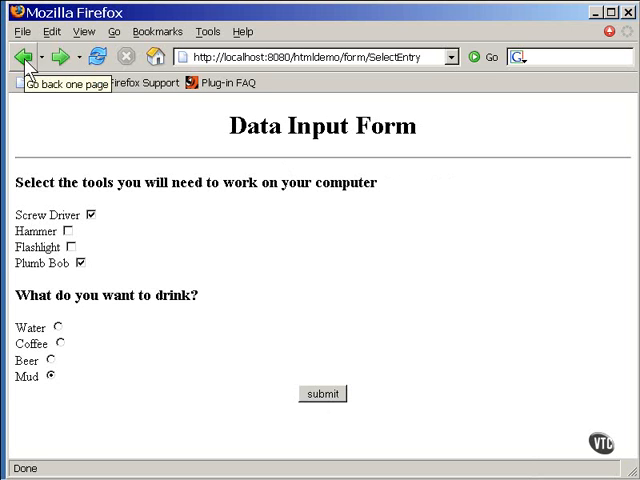
mouse_move(348, 291)
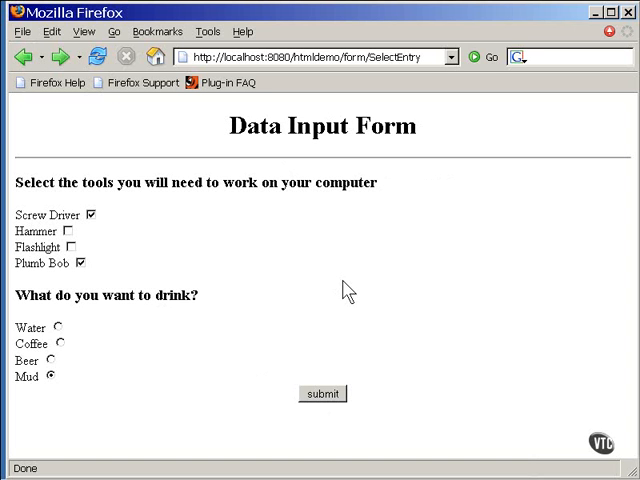